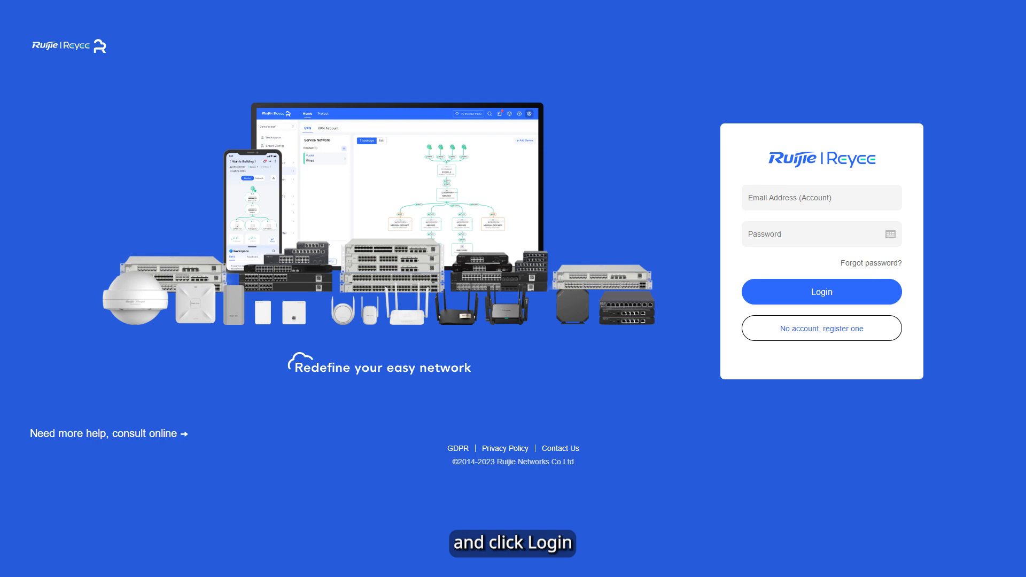
- Log in to Ruijie Cloud and reach the Ybalai_HQ project topology
{"action": "left_click", "coordinate": [821, 292]}
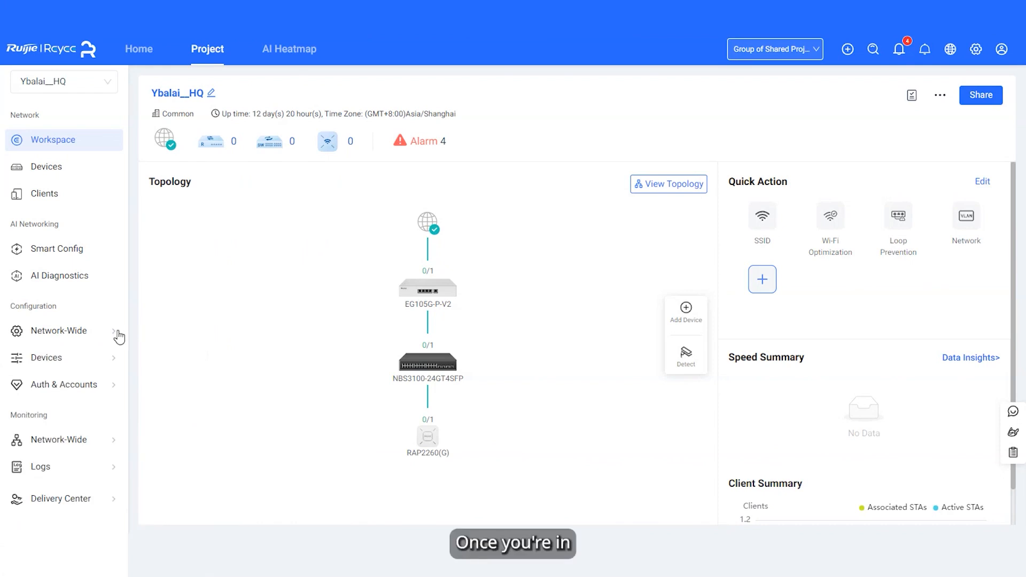
- Go to Network-Wide Flow & App Control and add a new App/Website Control policy
{"action": "left_click", "coordinate": [58, 330]}
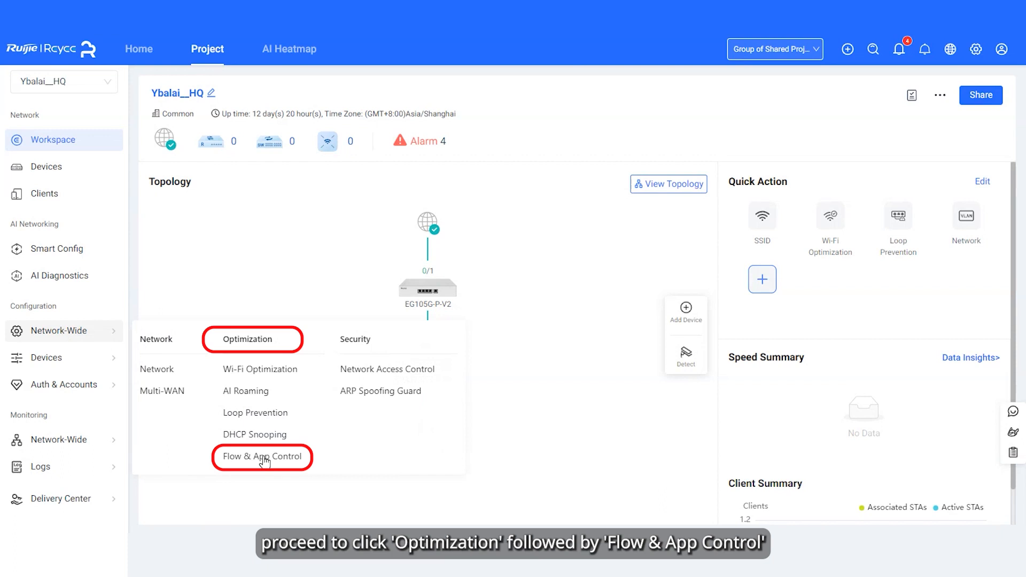
{"action": "left_click", "coordinate": [261, 456]}
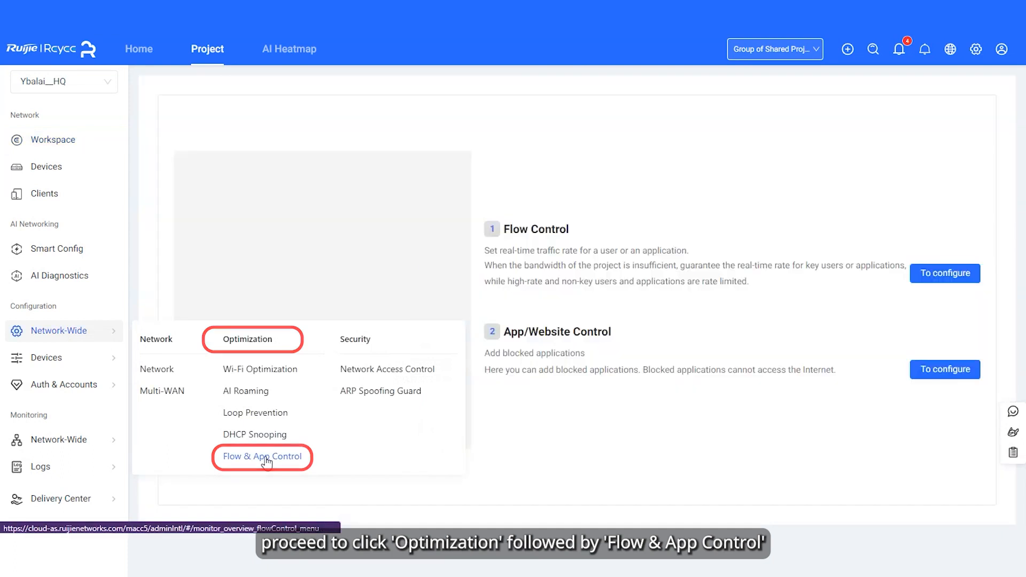
{"action": "left_click", "coordinate": [262, 456]}
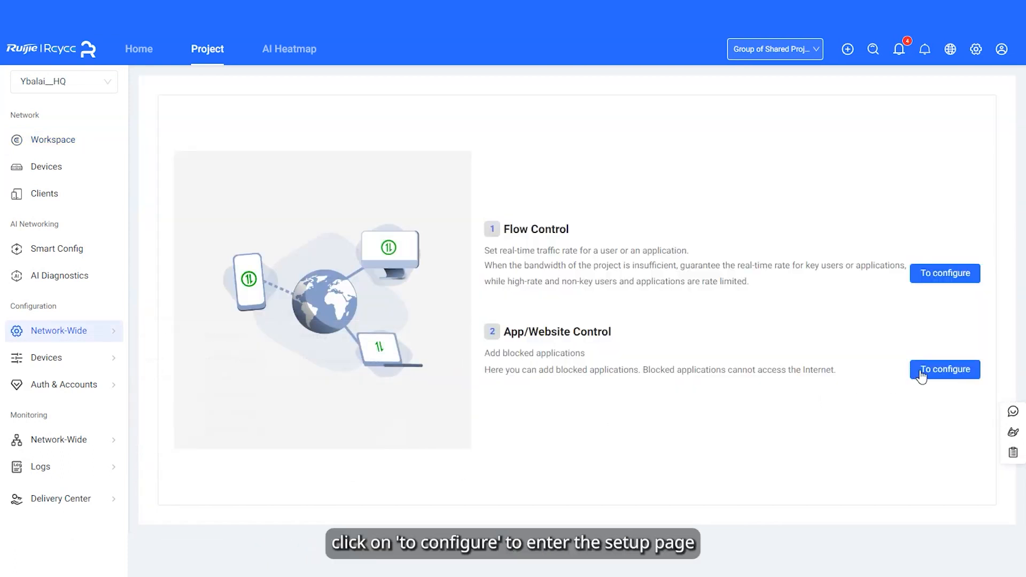
{"action": "left_click", "coordinate": [945, 369]}
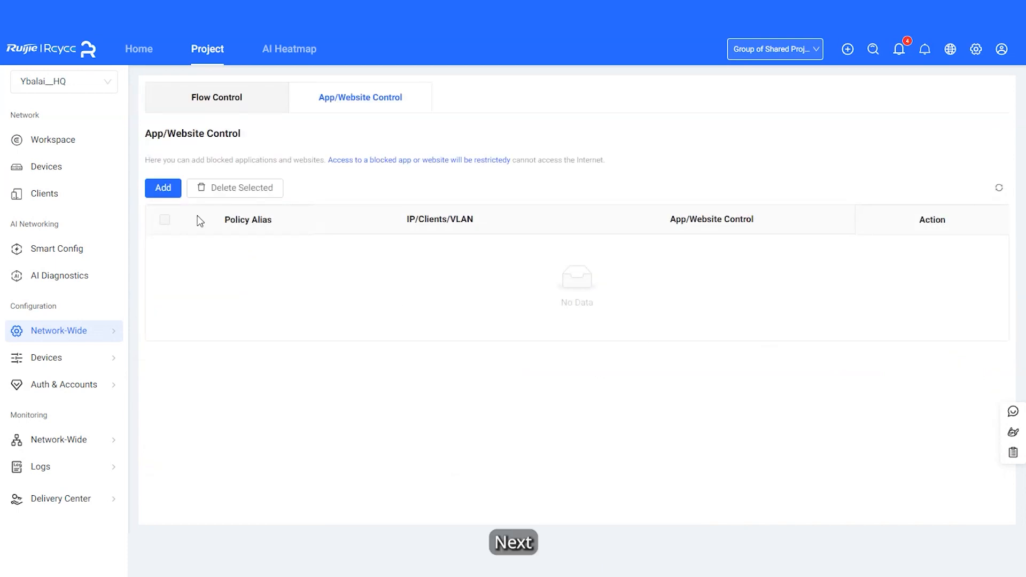
{"action": "left_click", "coordinate": [162, 187]}
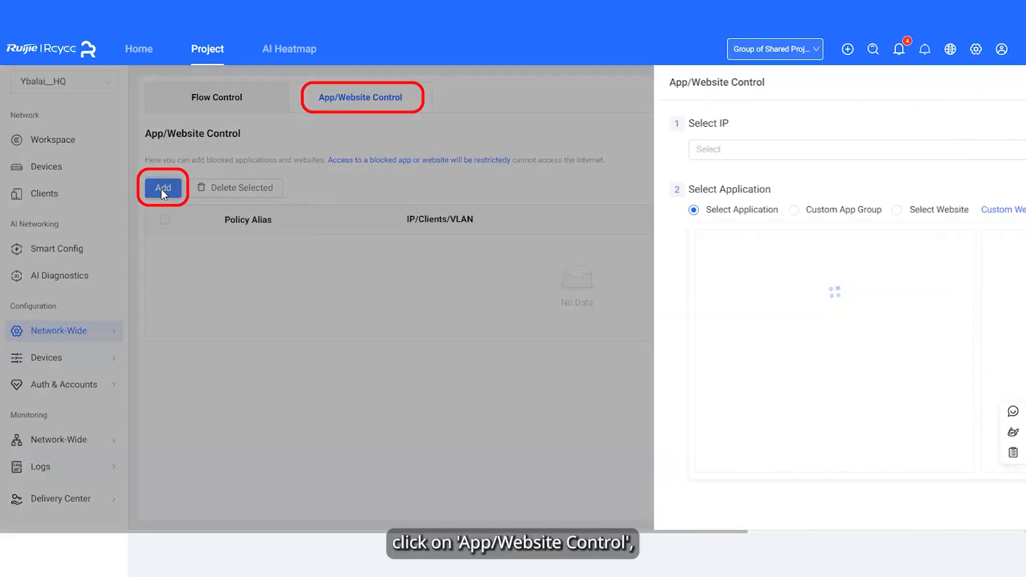
- Block Communication > Social_applications for the Ybalai VLAN3 range, effective on weekends
{"action": "left_click", "coordinate": [163, 187]}
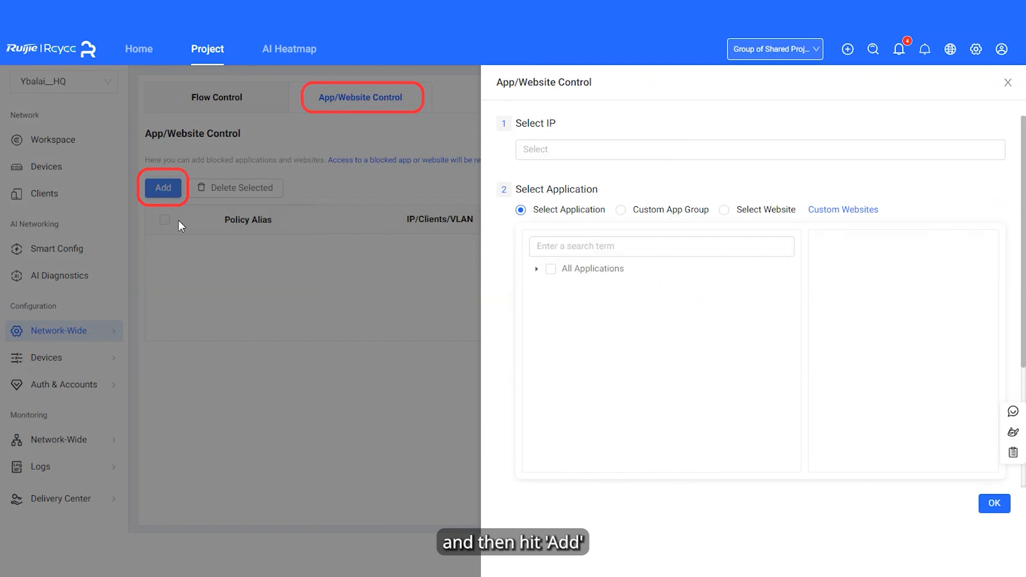
{"action": "left_click", "coordinate": [536, 268]}
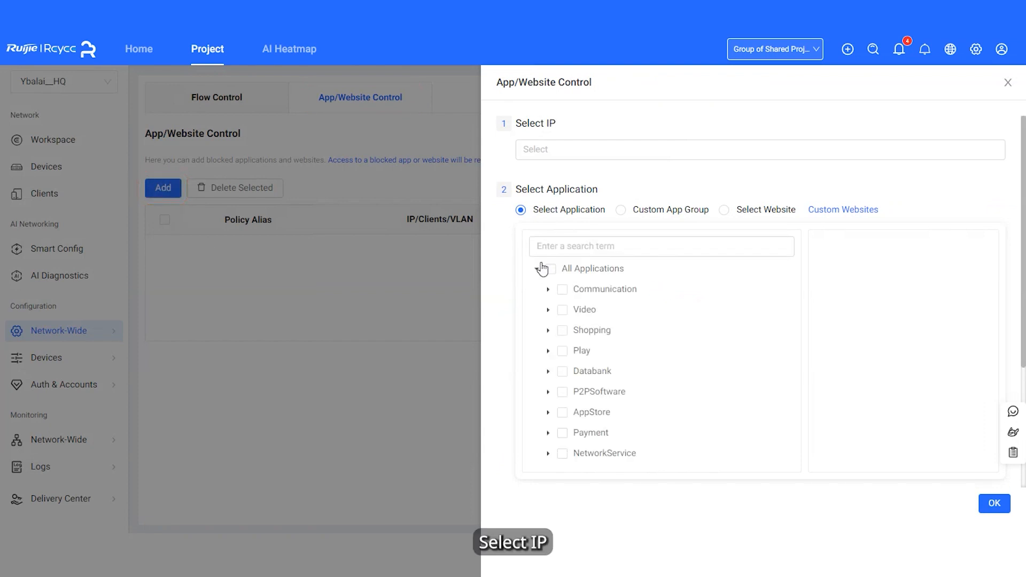
{"action": "left_click", "coordinate": [548, 290]}
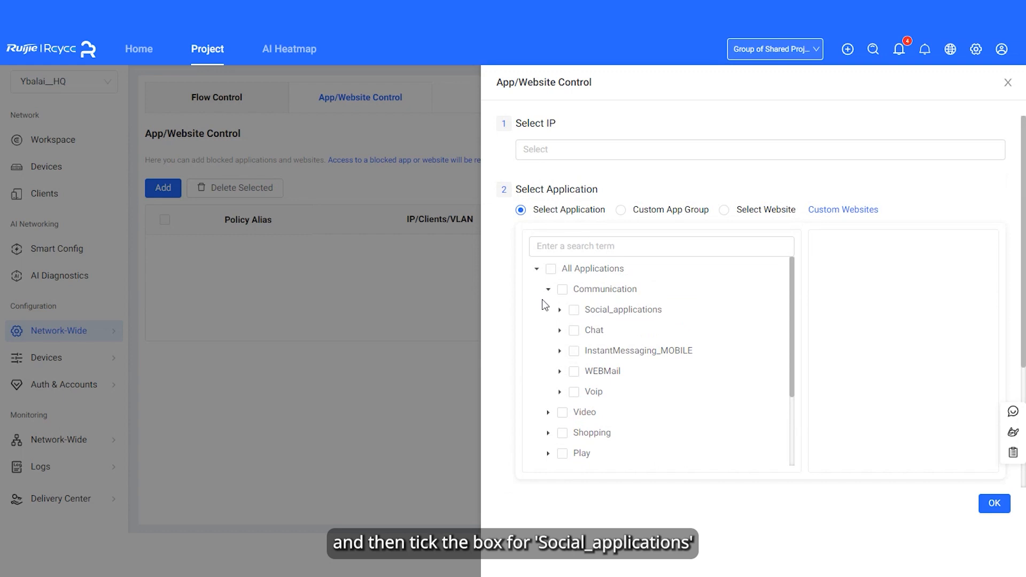
{"action": "left_click", "coordinate": [559, 309]}
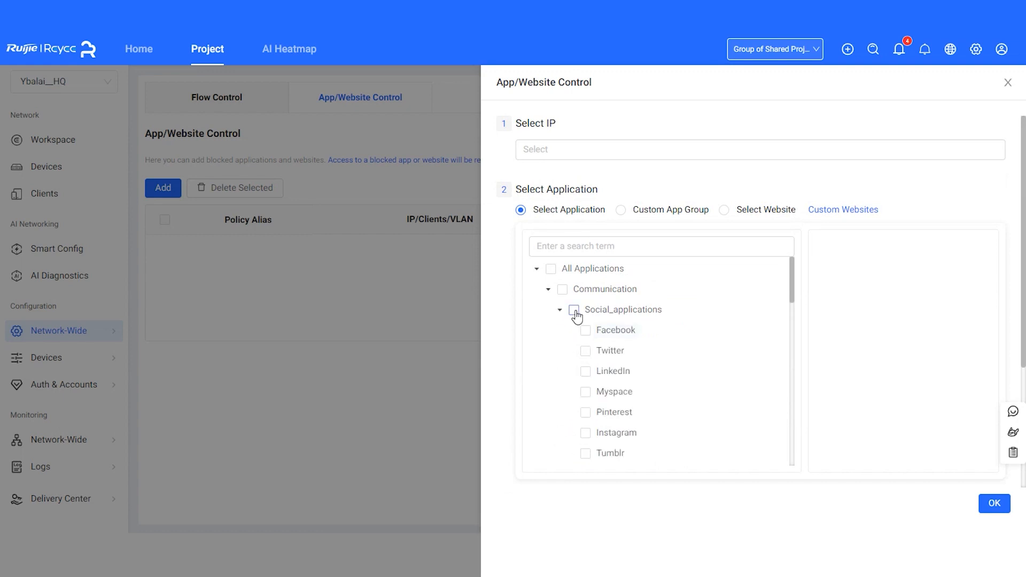
{"action": "left_click", "coordinate": [574, 309]}
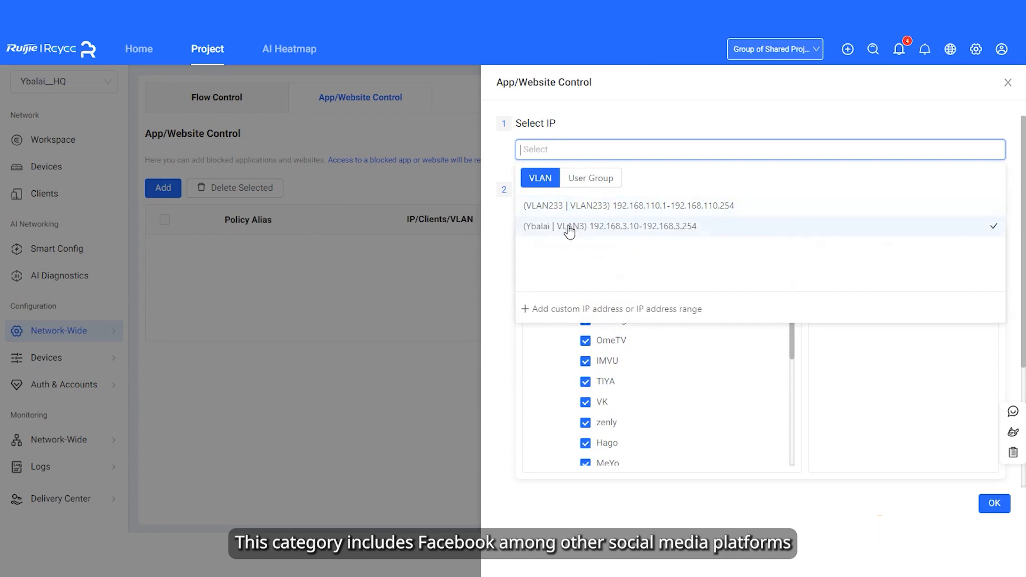
{"action": "left_click", "coordinate": [609, 225]}
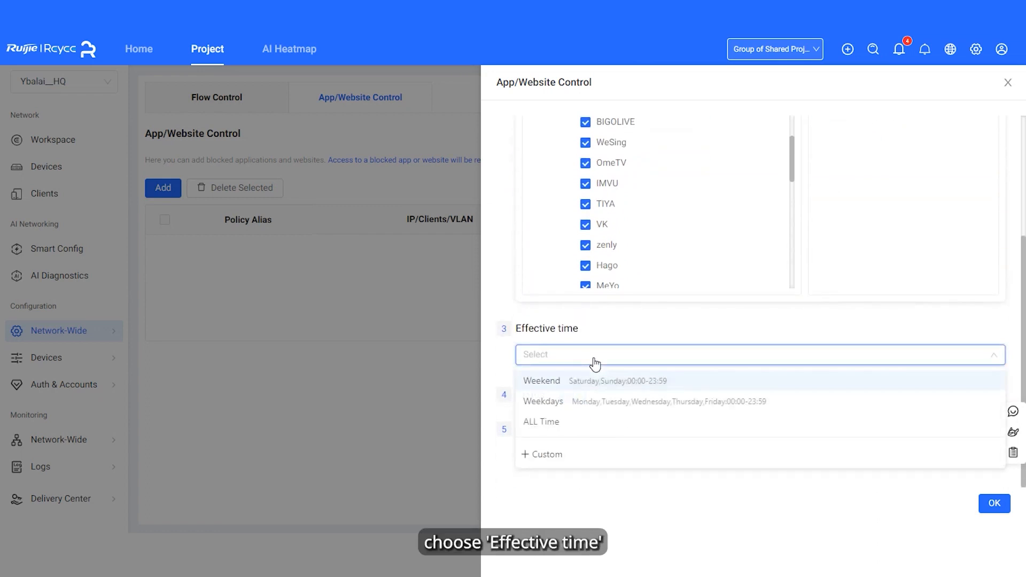
{"action": "left_click", "coordinate": [542, 381]}
{"action": "type", "text": "social"}
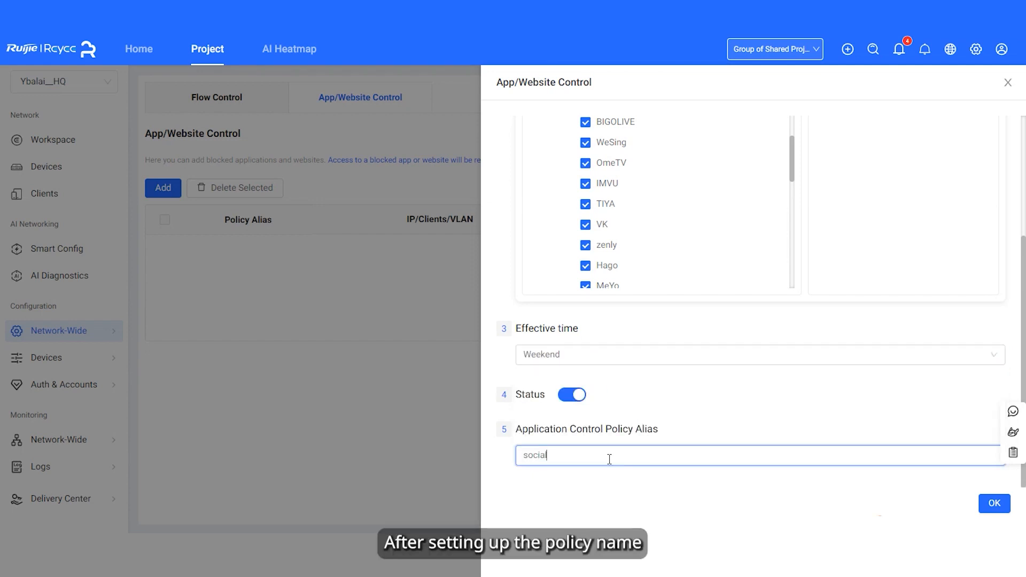
{"action": "mouse_move", "coordinate": [969, 506]}
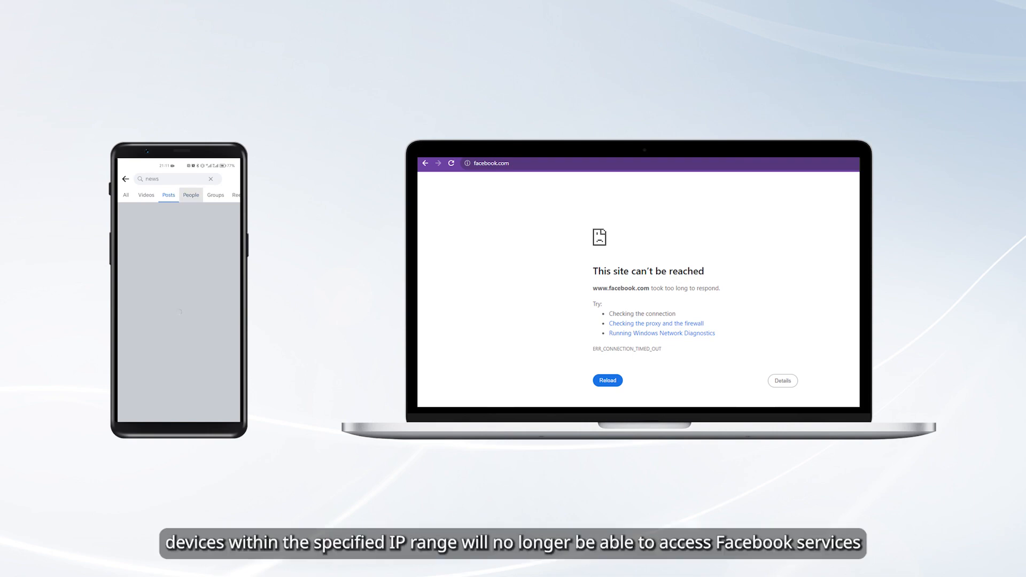
{"action": "scroll", "scroll_direction": "right", "scroll_amount": 3}
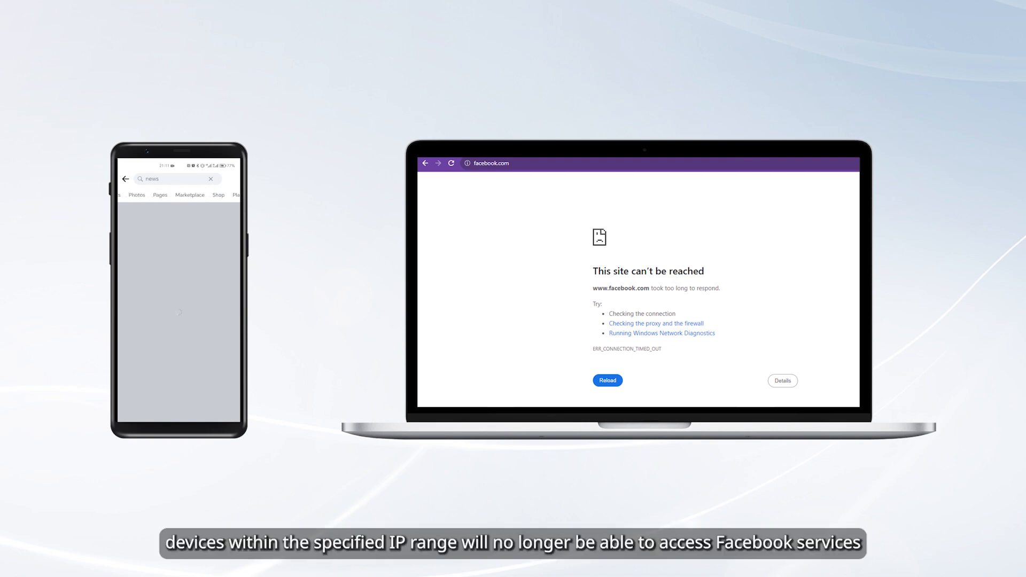